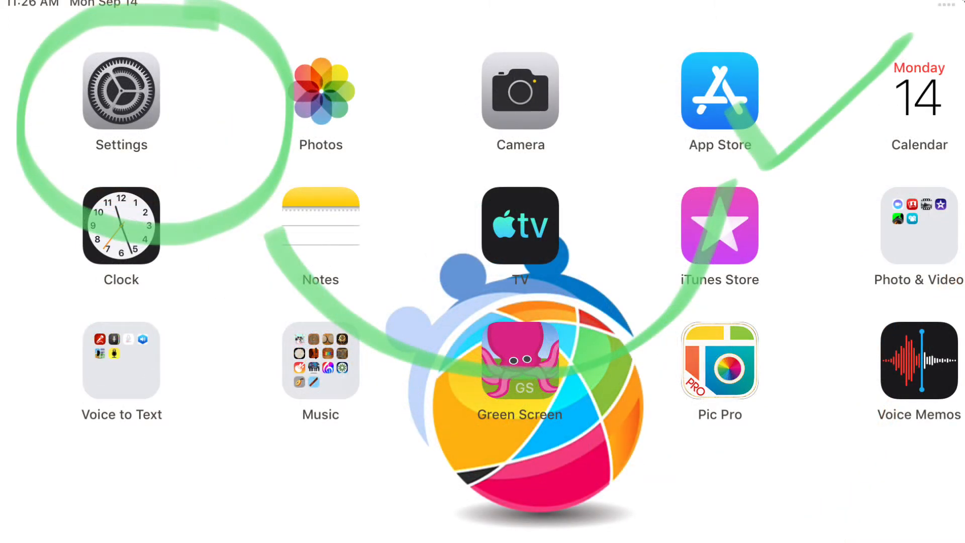
Launch the Settings app from the Home Screen to show the General page.
click(122, 91)
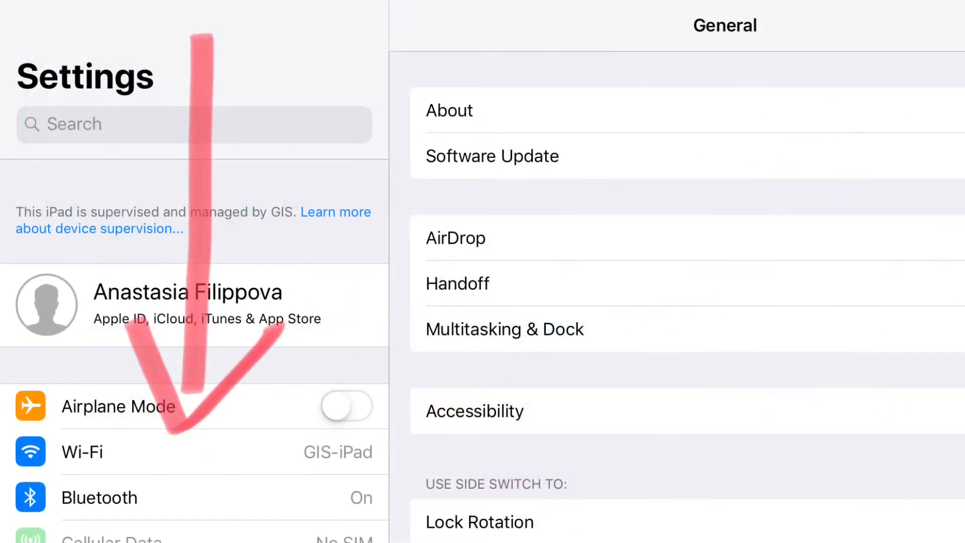